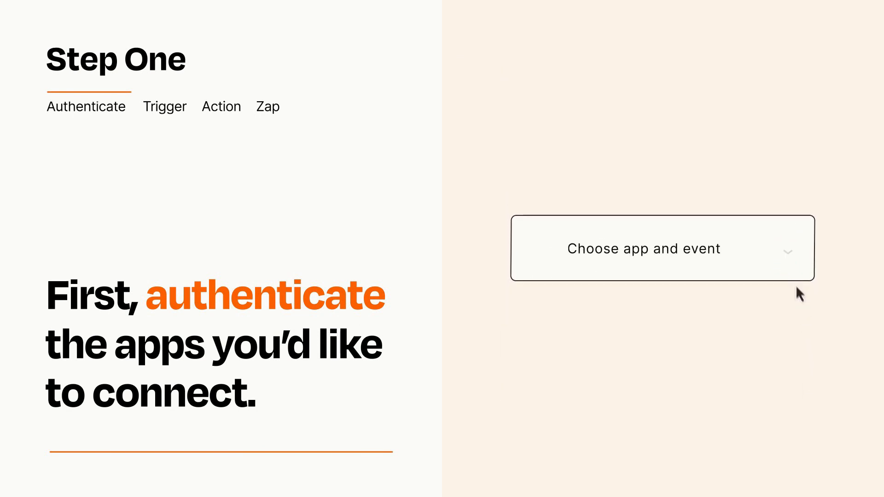
# Select Outlook 'New Contact' as the Zap's trigger app and event
pyautogui.click(661, 248)
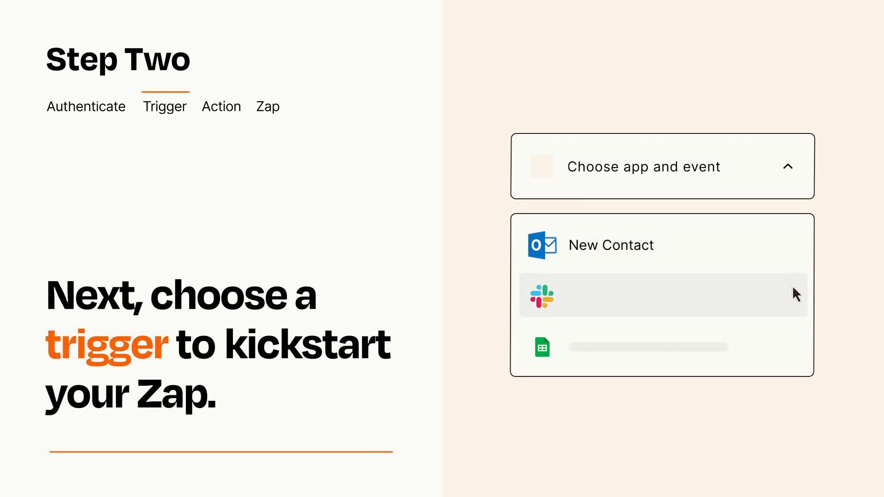
pyautogui.moveTo(796, 351)
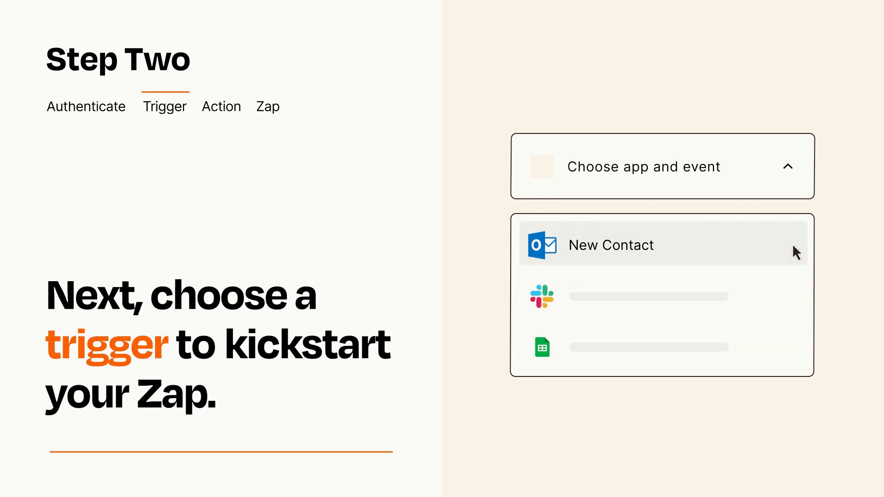
pyautogui.moveTo(796, 255)
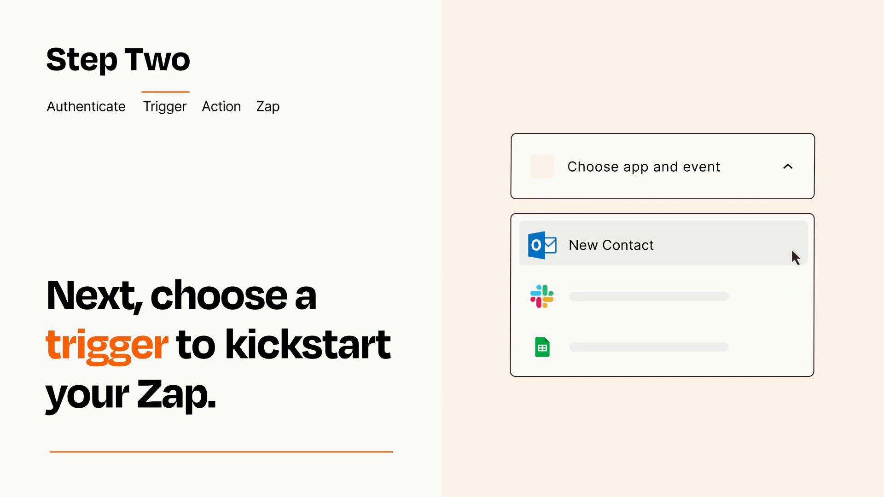
pyautogui.click(612, 245)
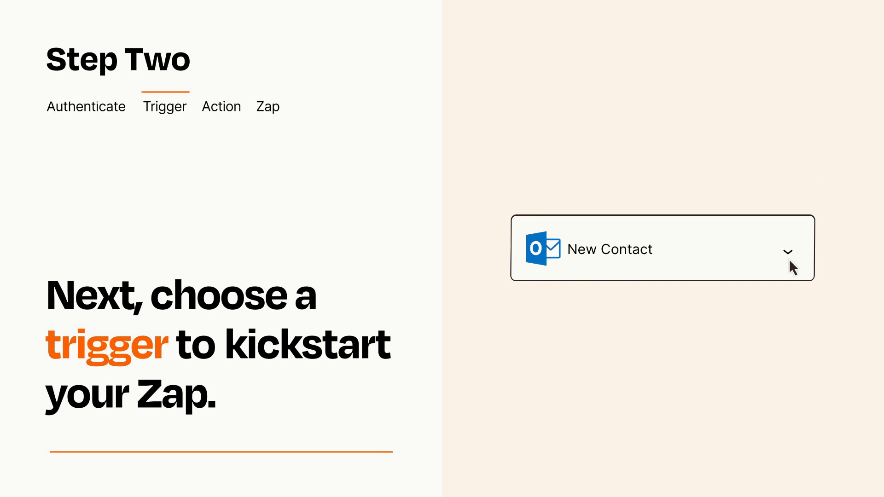
pyautogui.moveTo(802, 262)
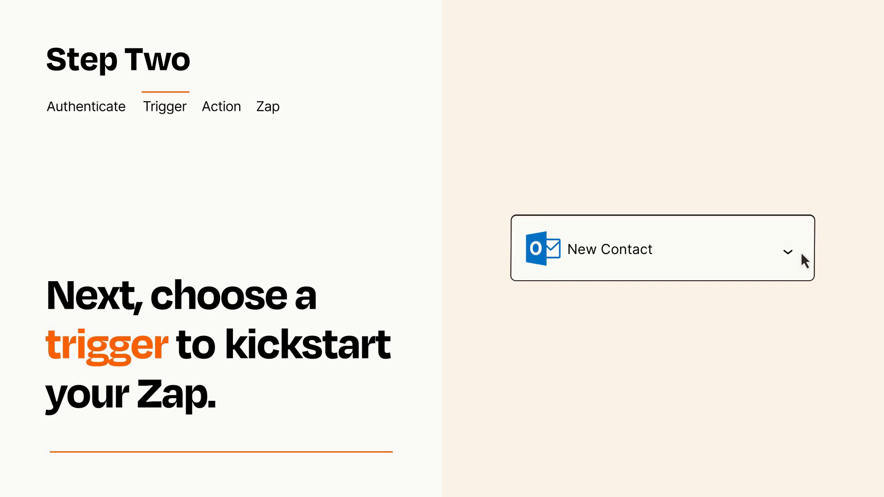
pyautogui.moveTo(801, 254)
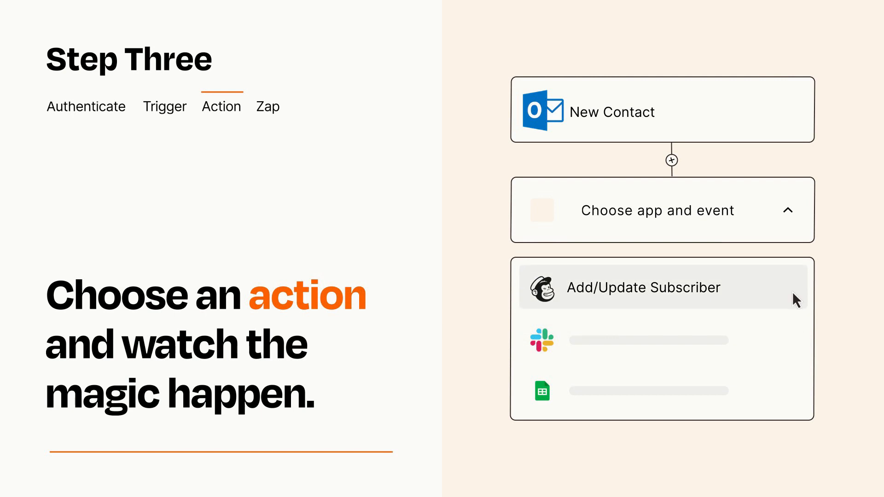
# Select Mailchimp 'Add/Update Subscriber' as the action and finish its field mapping
pyautogui.click(643, 288)
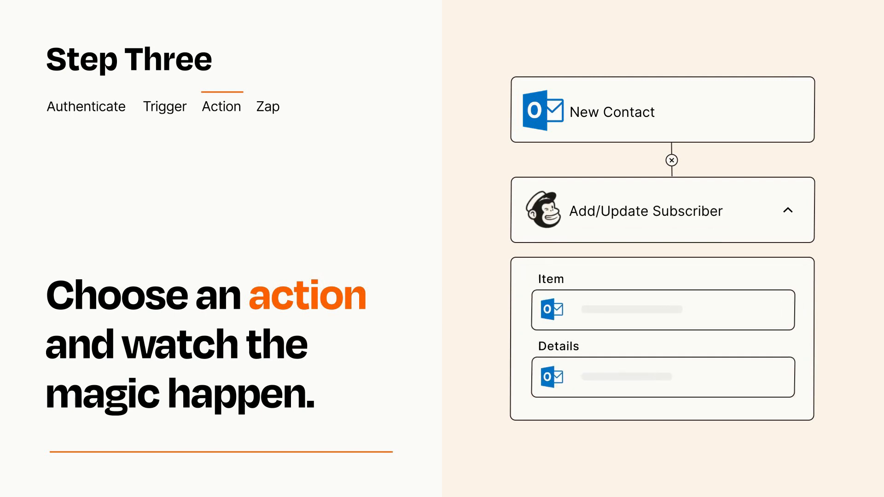
pyautogui.click(670, 162)
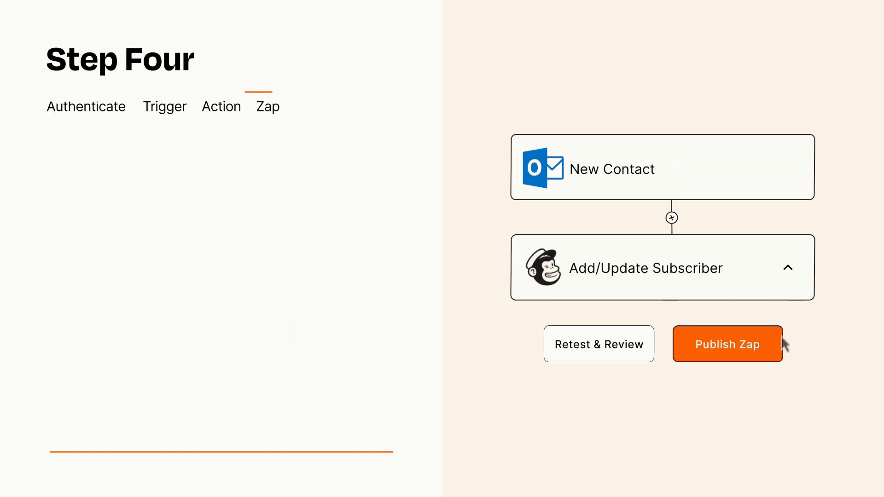
# Publish the finished Outlook-to-Mailchimp Zap
pyautogui.click(728, 344)
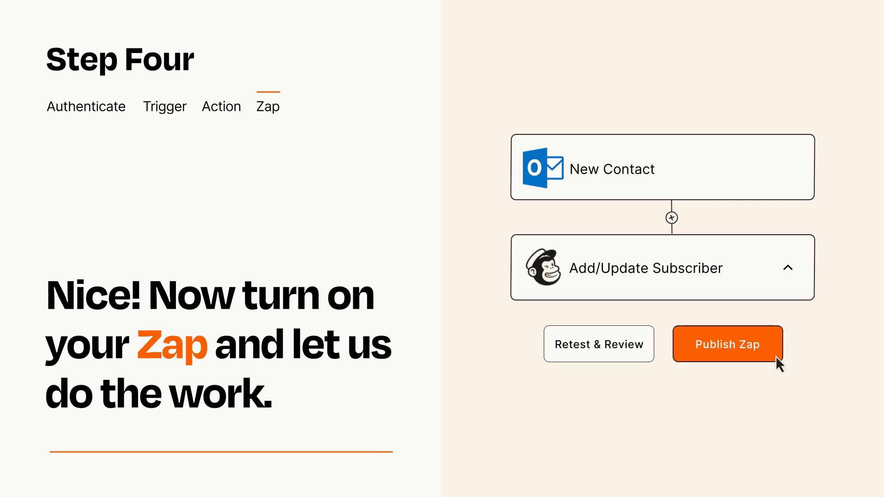
pyautogui.click(728, 344)
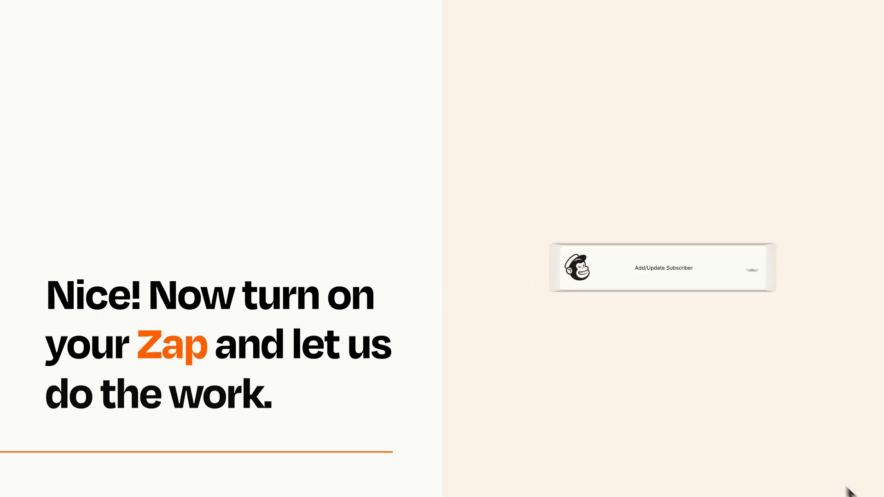